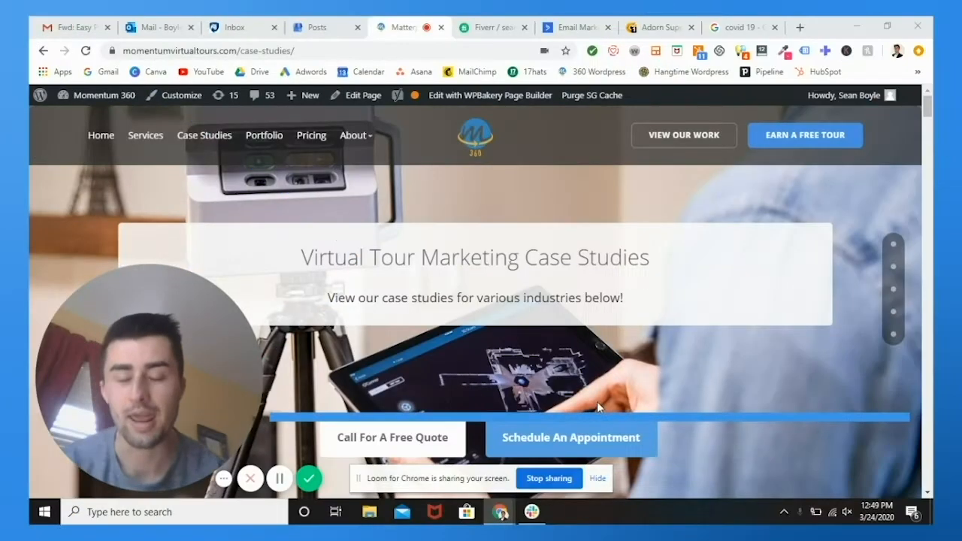
Scroll the newly shown Matterport 3D Capture App for iPhone page.
scroll(down, 3)
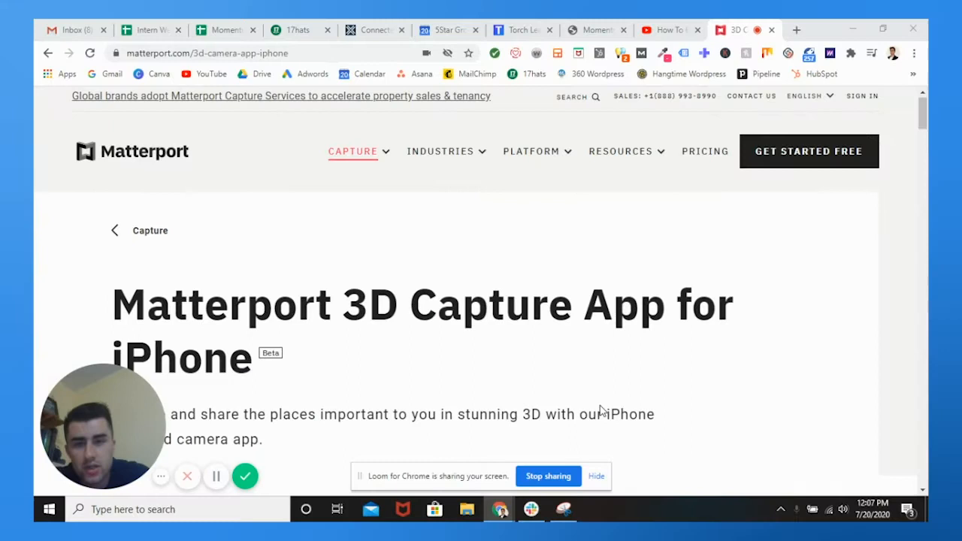
mouse_move(661, 402)
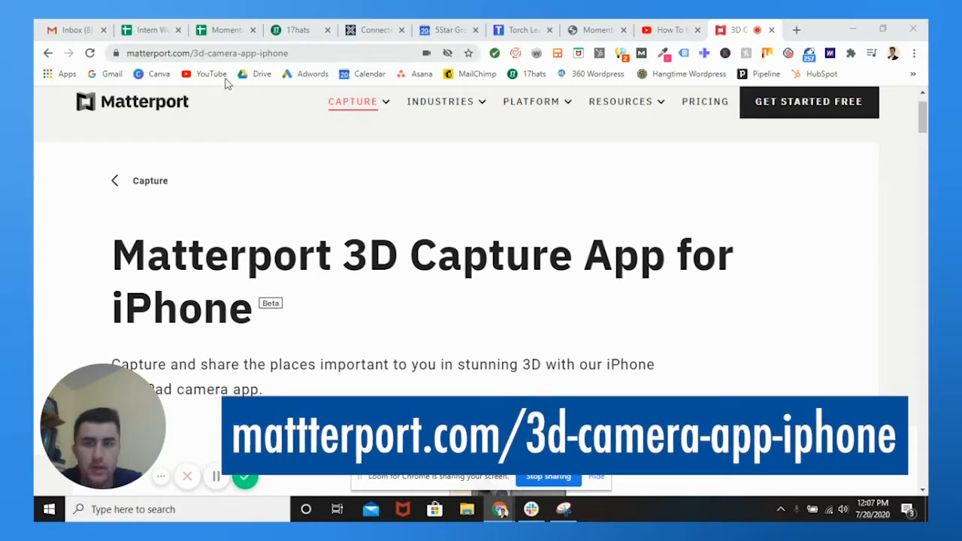
scroll(down, 3)
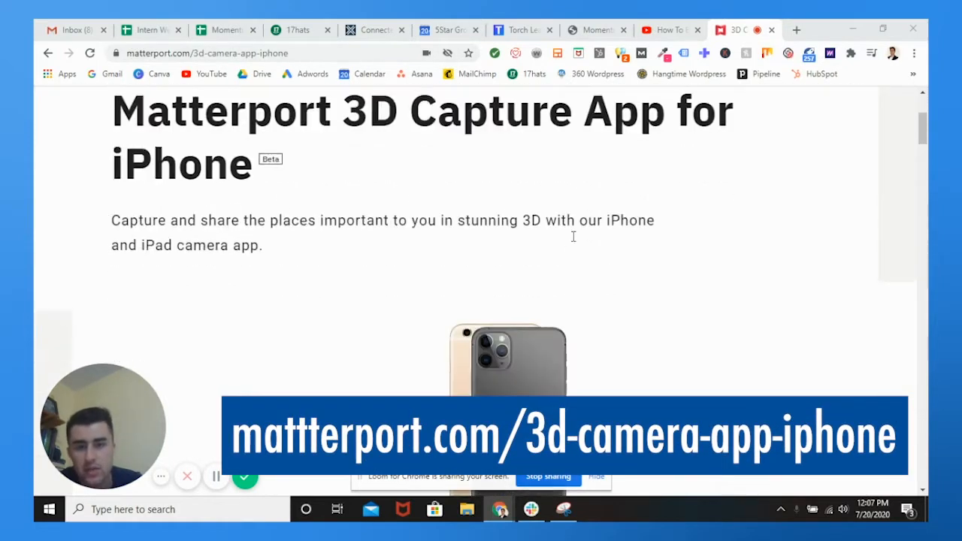
scroll(down, 3)
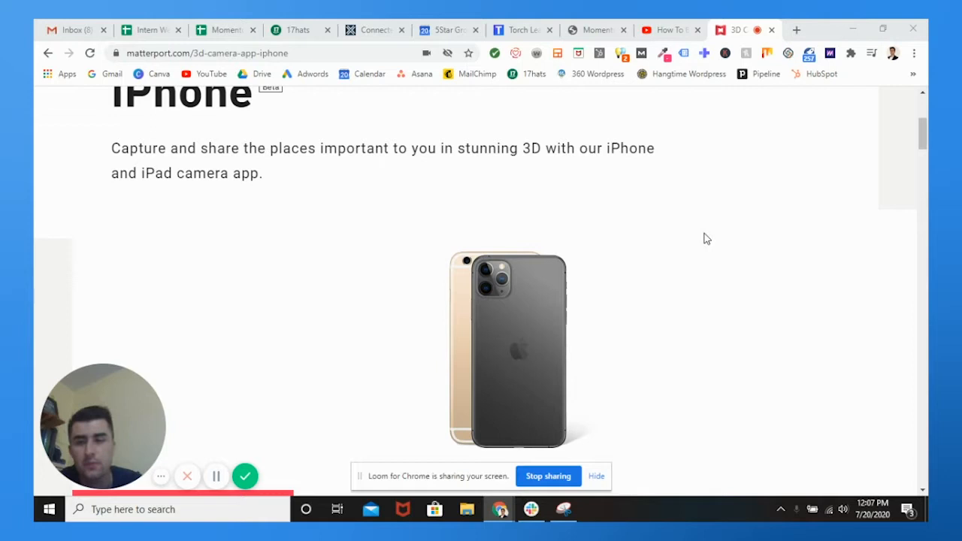
scroll(down, 3)
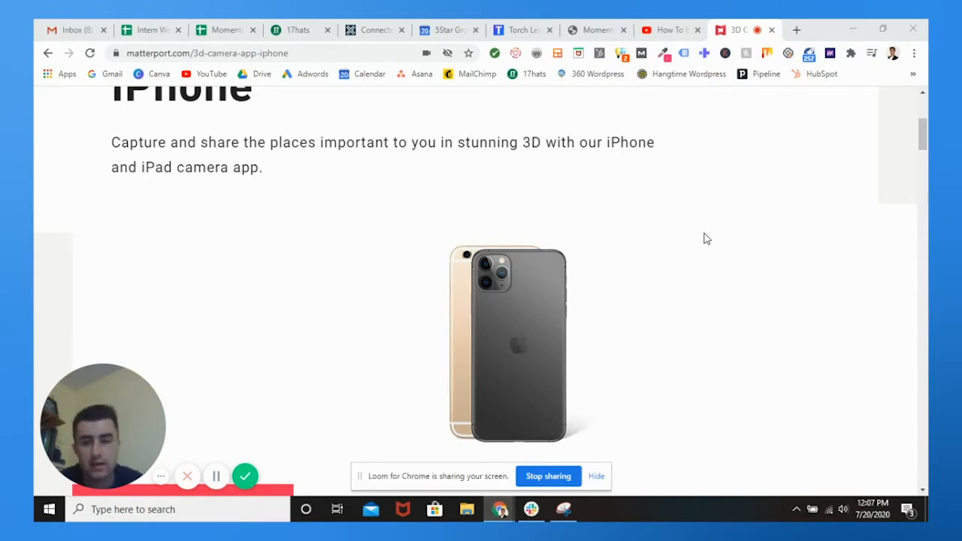
scroll(down, 3)
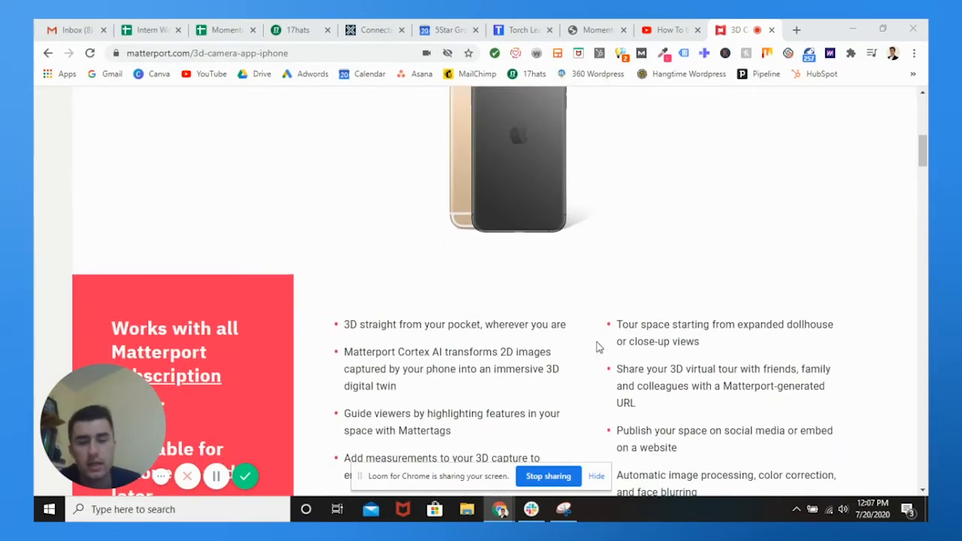
scroll(up, 3)
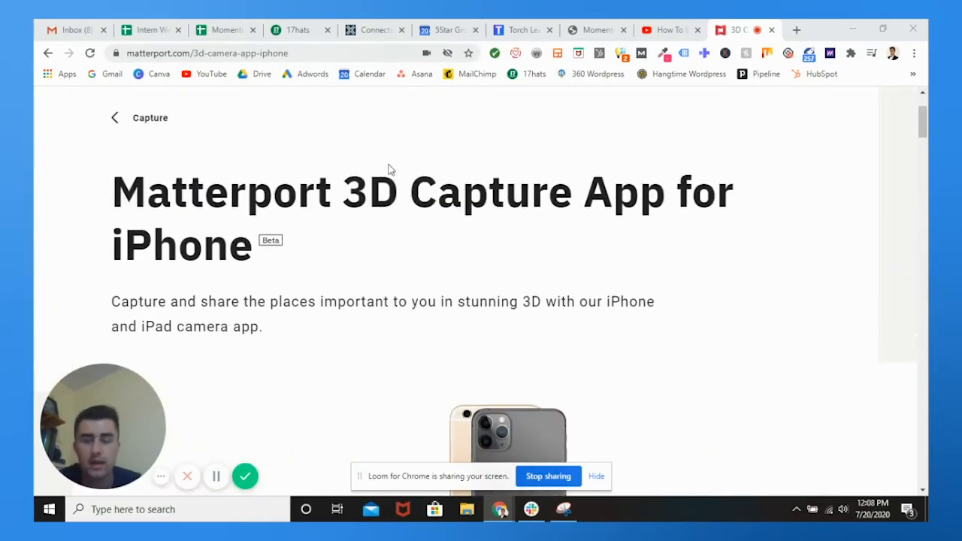
Scroll down until the 'Matterport brings 3D capture to the iPhone' video is in view.
scroll(down, 3)
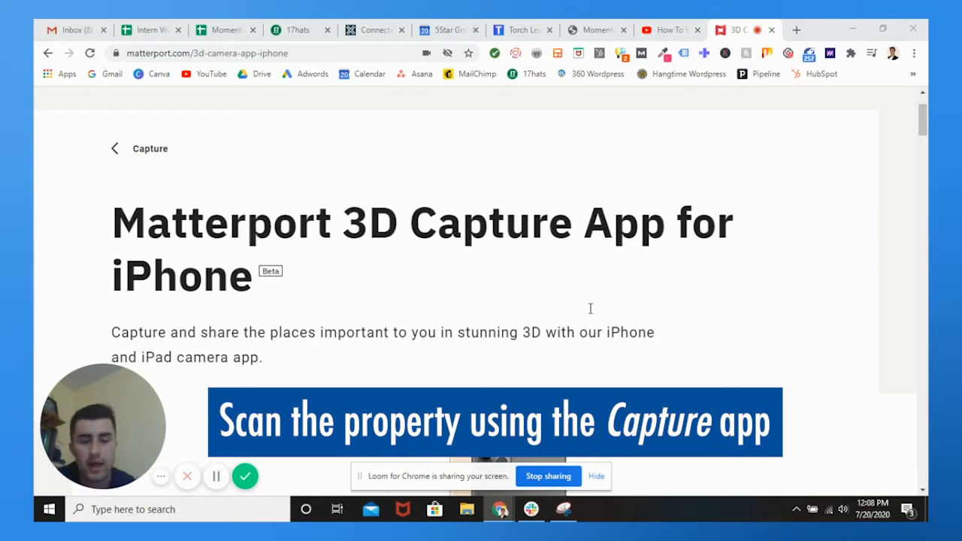
scroll(down, 3)
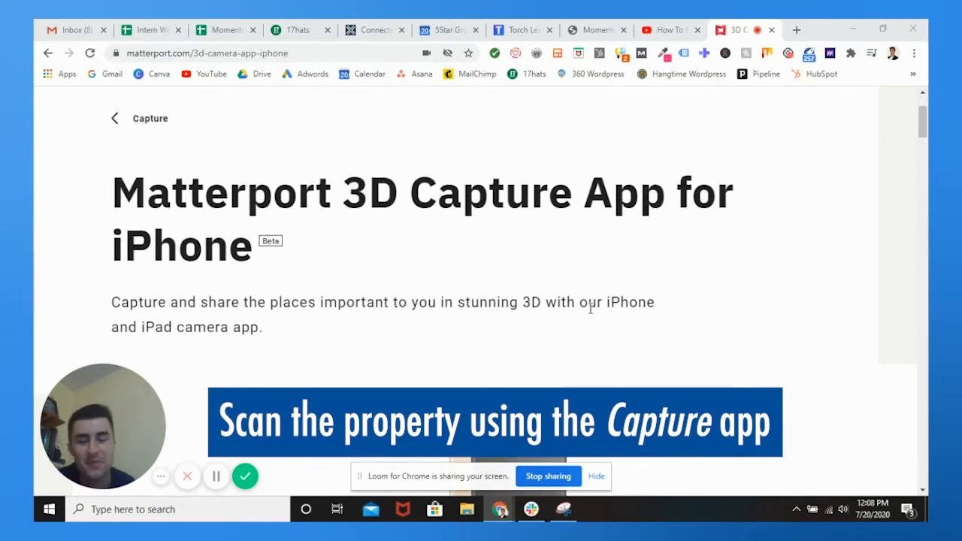
scroll(down, 3)
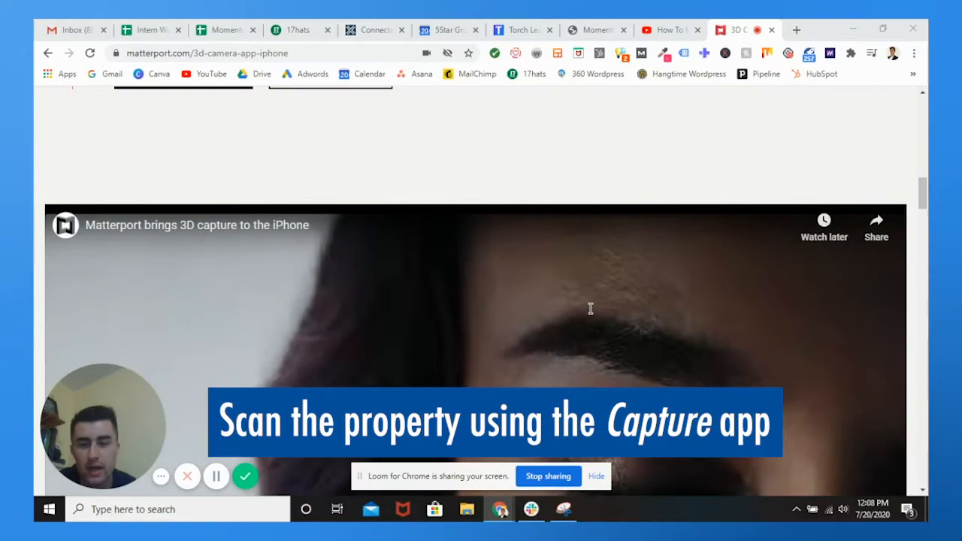
Scroll to the embedded demo of an iPhone capturing a living room and watch it.
scroll(down, 3)
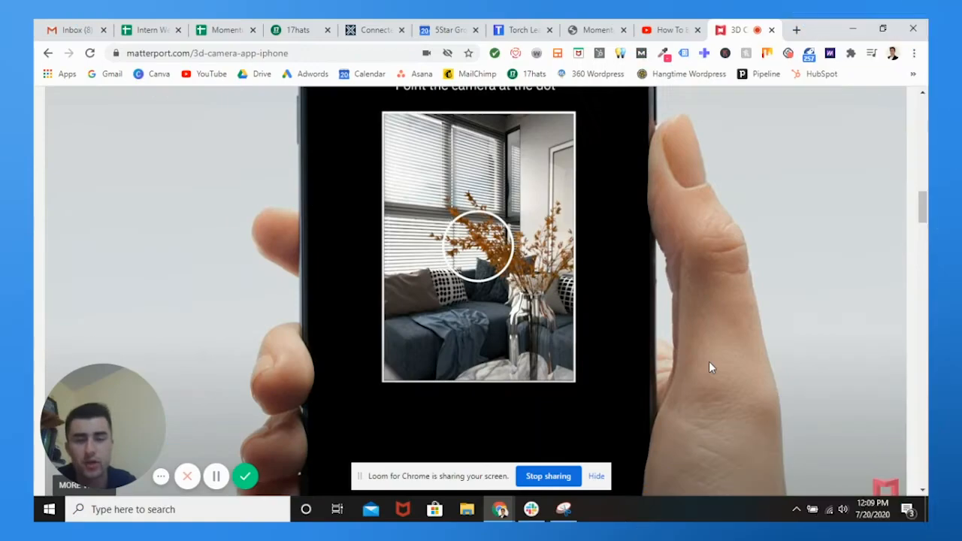
mouse_move(667, 334)
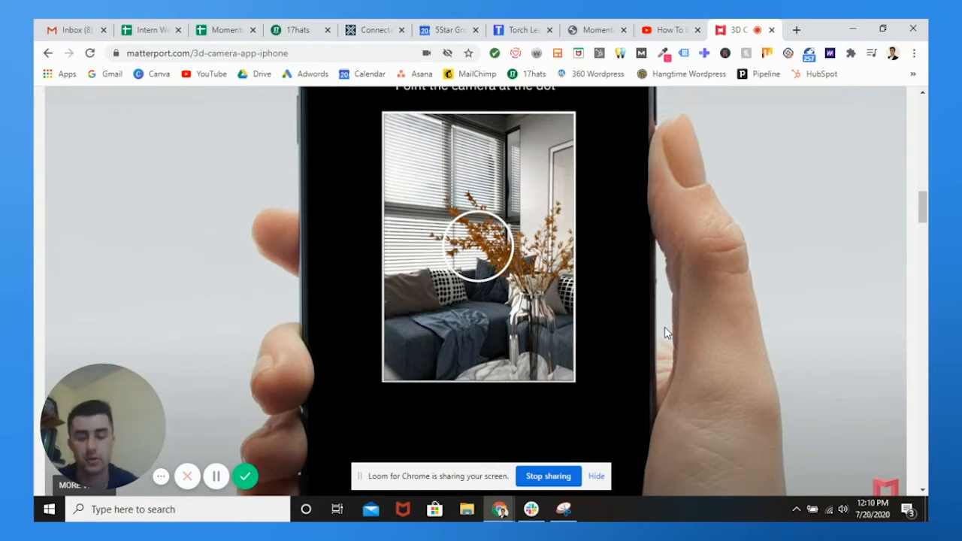
Scroll to the compatible iPhone and iPad models list and dismiss the message pop-up.
scroll(down, 3)
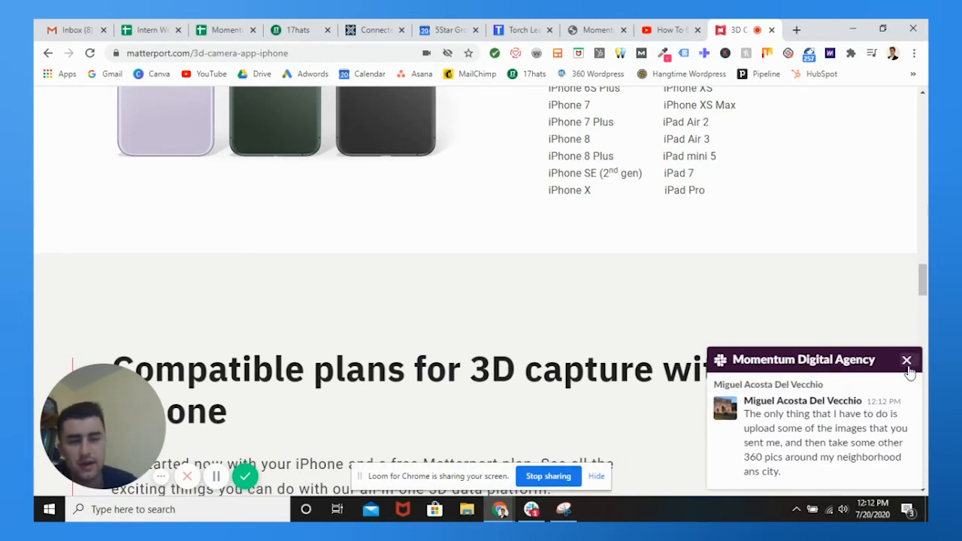
click(906, 360)
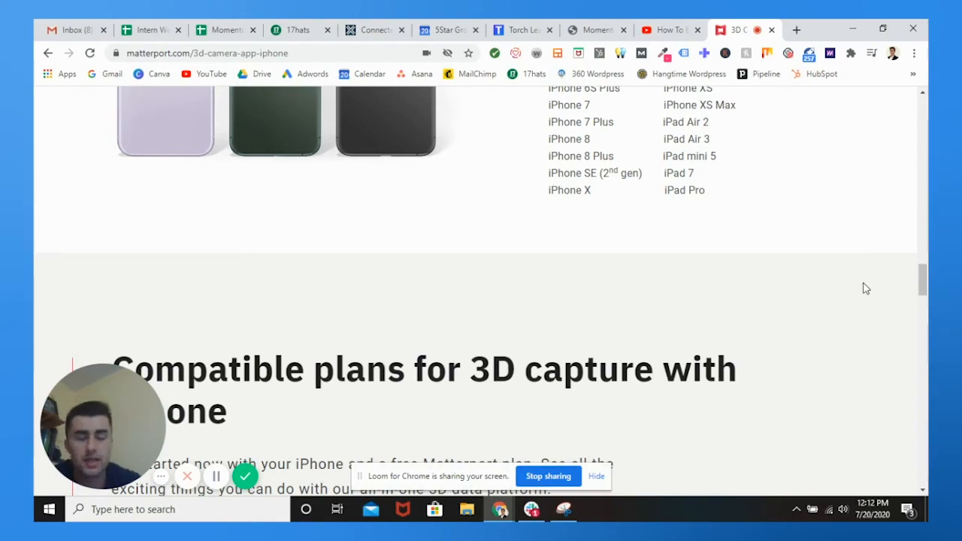
Scroll back to the page top showing the iPhone heading, intro text and phone image.
scroll(down, 3)
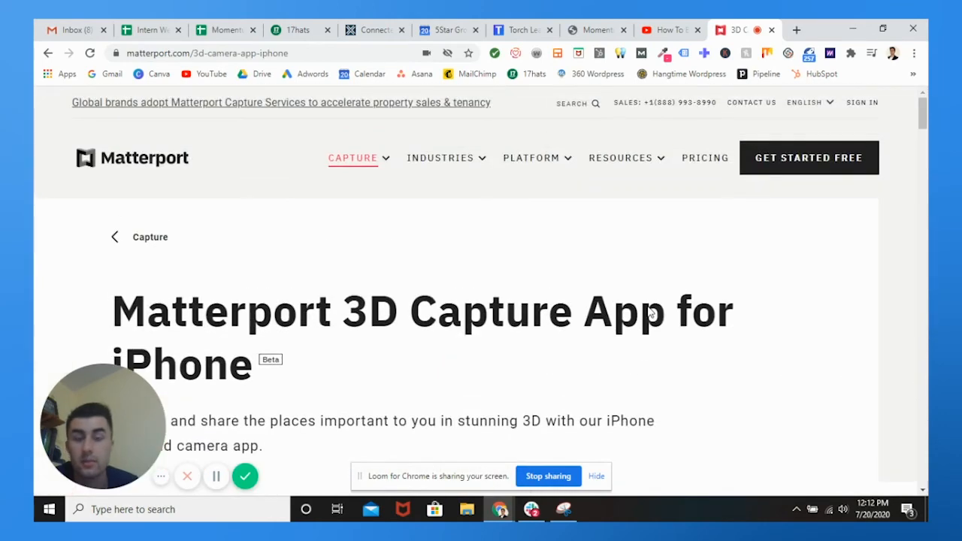
scroll(down, 3)
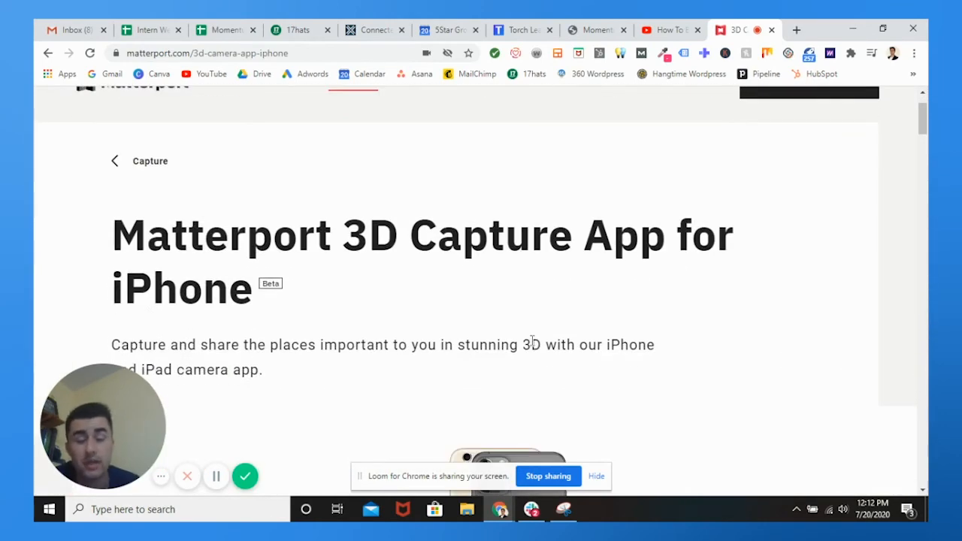
mouse_move(496, 326)
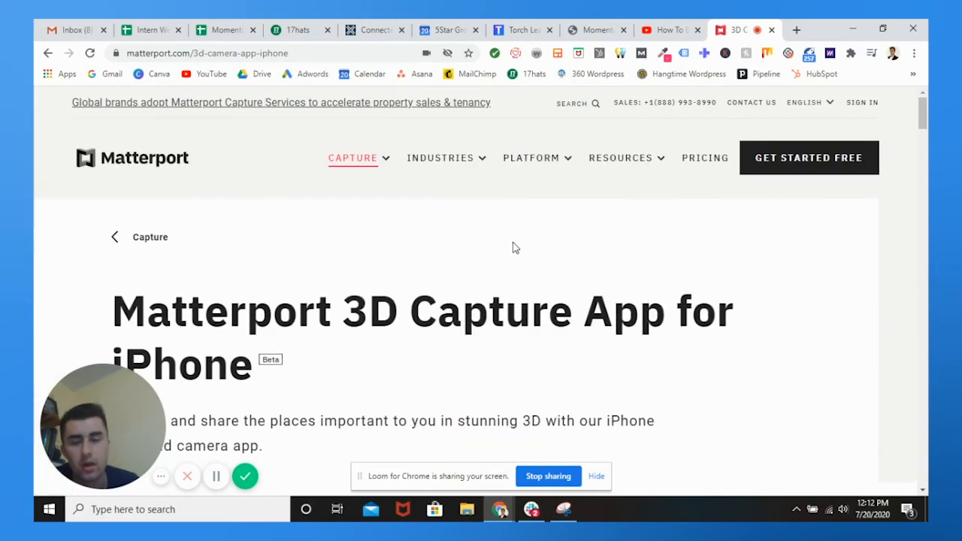
scroll(down, 3)
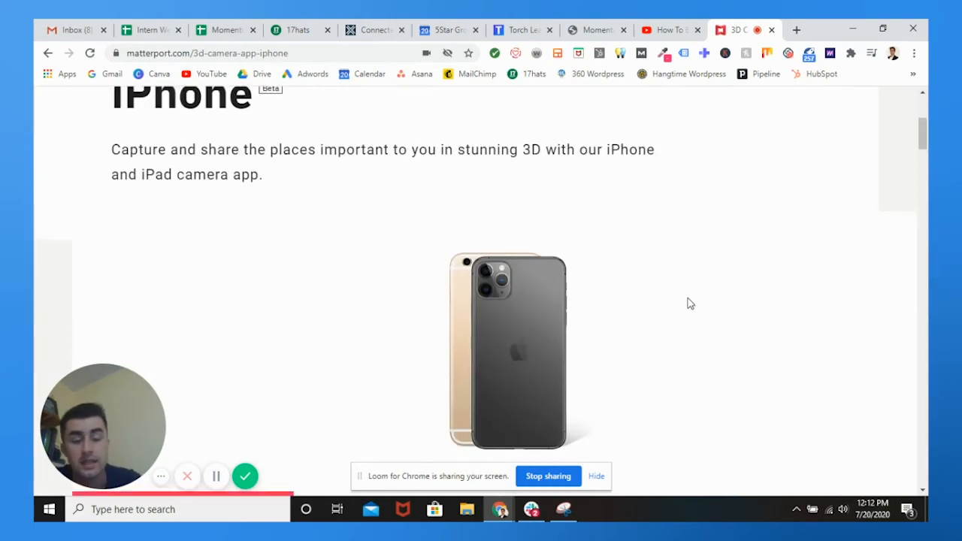